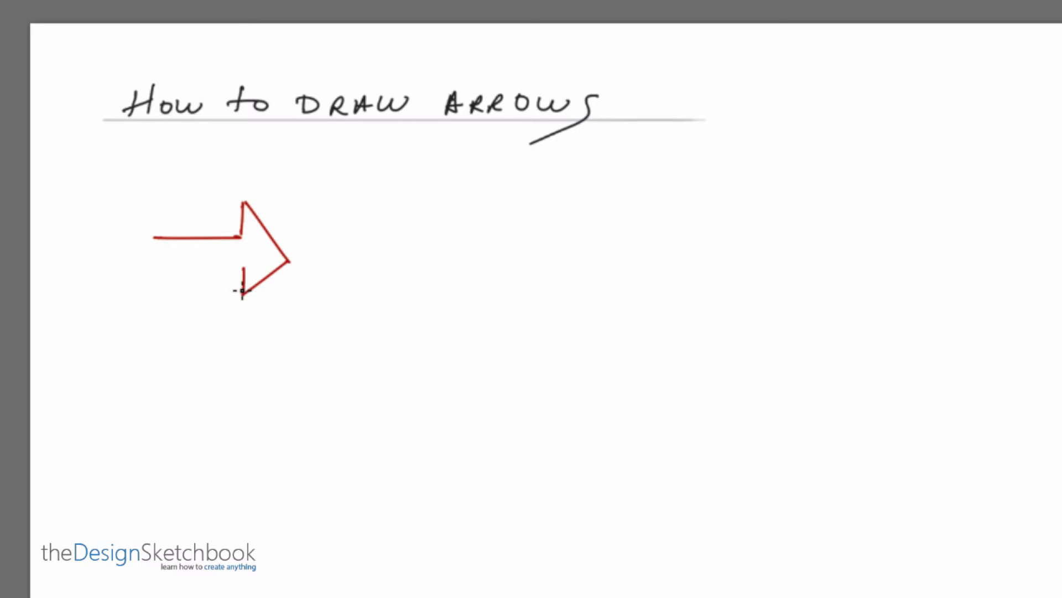
Draw three uneven red block arrows freehand under the title.
{"action": "left_click_drag", "start_coordinate": [329, 230], "coordinate": [407, 271]}
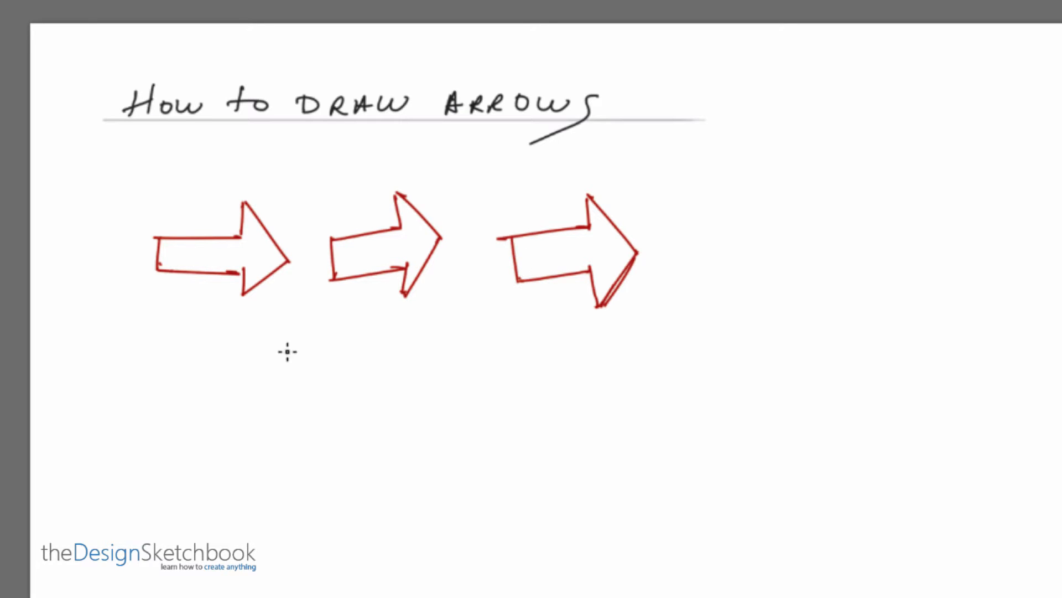
{"action": "mouse_move", "coordinate": [238, 358]}
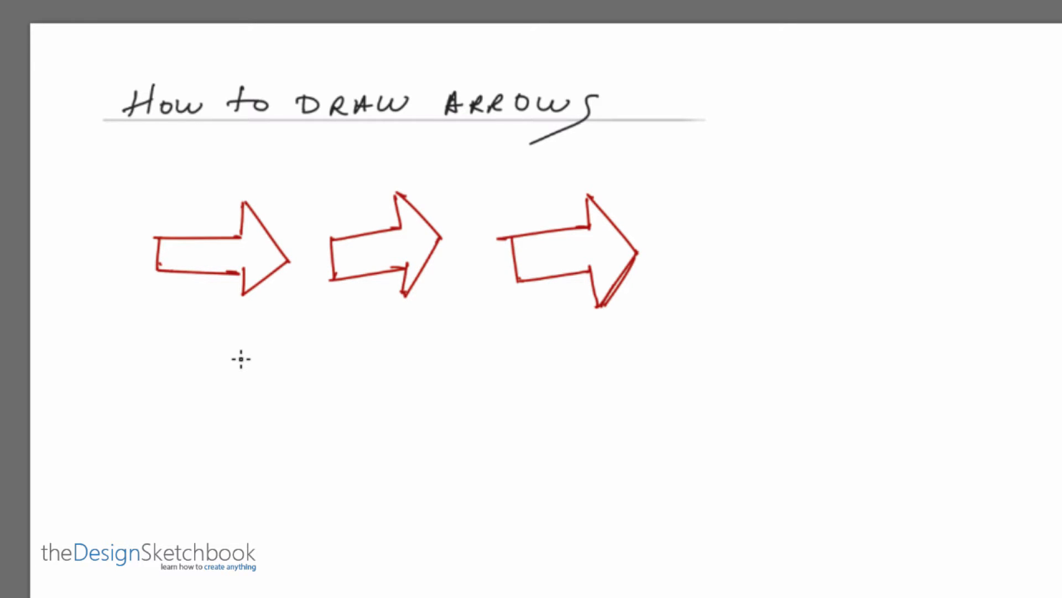
{"action": "mouse_move", "coordinate": [500, 273]}
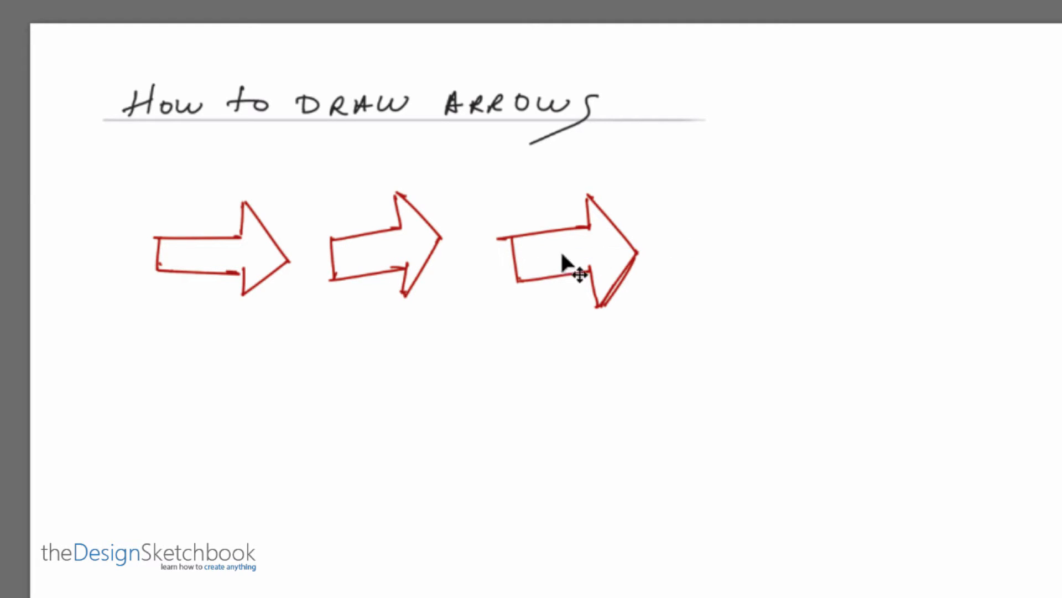
Draw red horizontal centre lines through the arrows and a vertical line through the middle head.
{"action": "left_click_drag", "start_coordinate": [522, 254], "coordinate": [728, 233]}
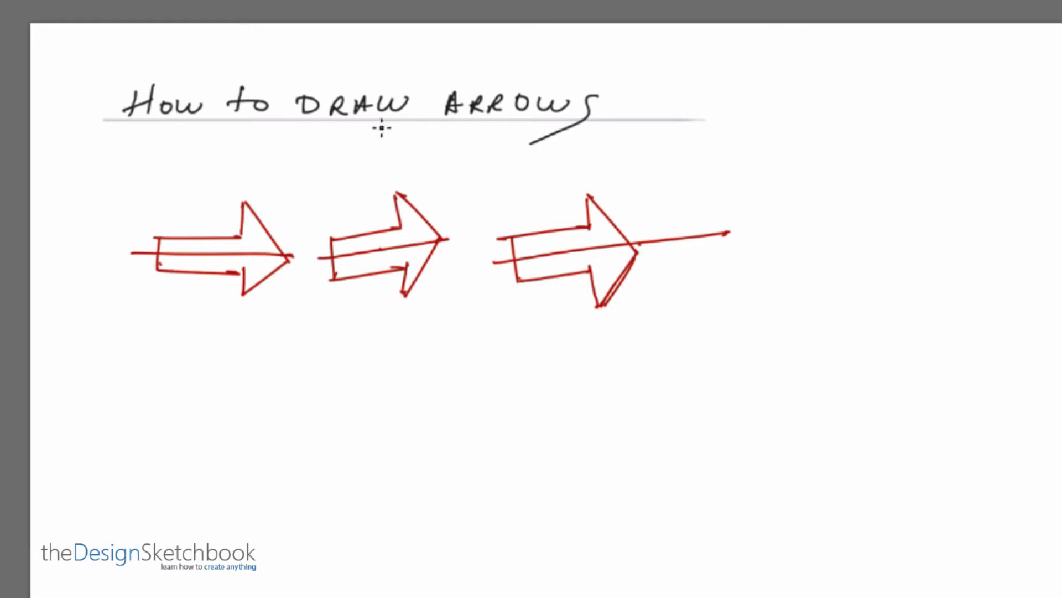
{"action": "mouse_move", "coordinate": [396, 192]}
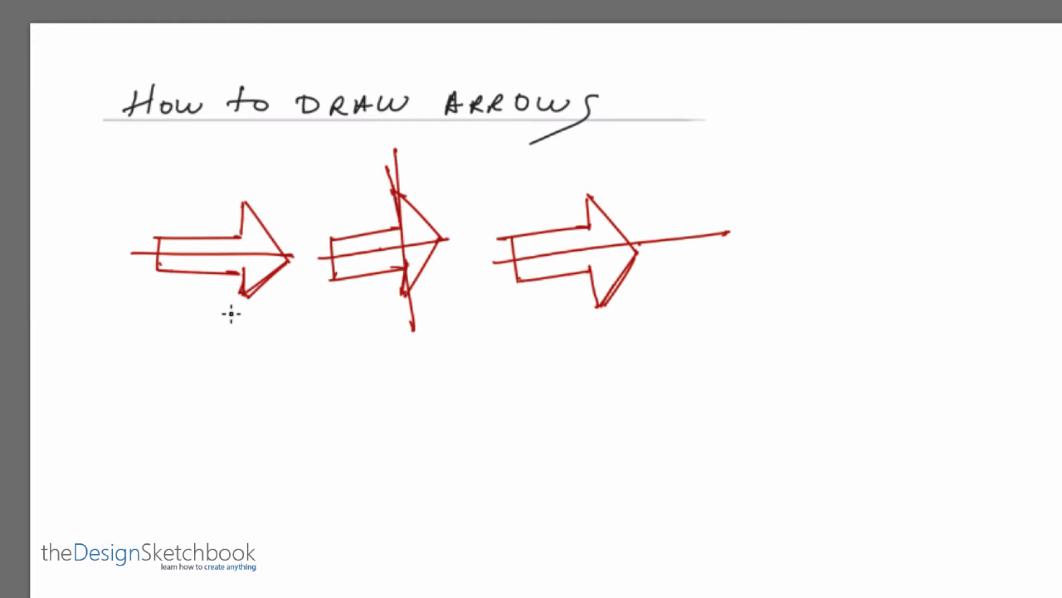
{"action": "mouse_move", "coordinate": [571, 394]}
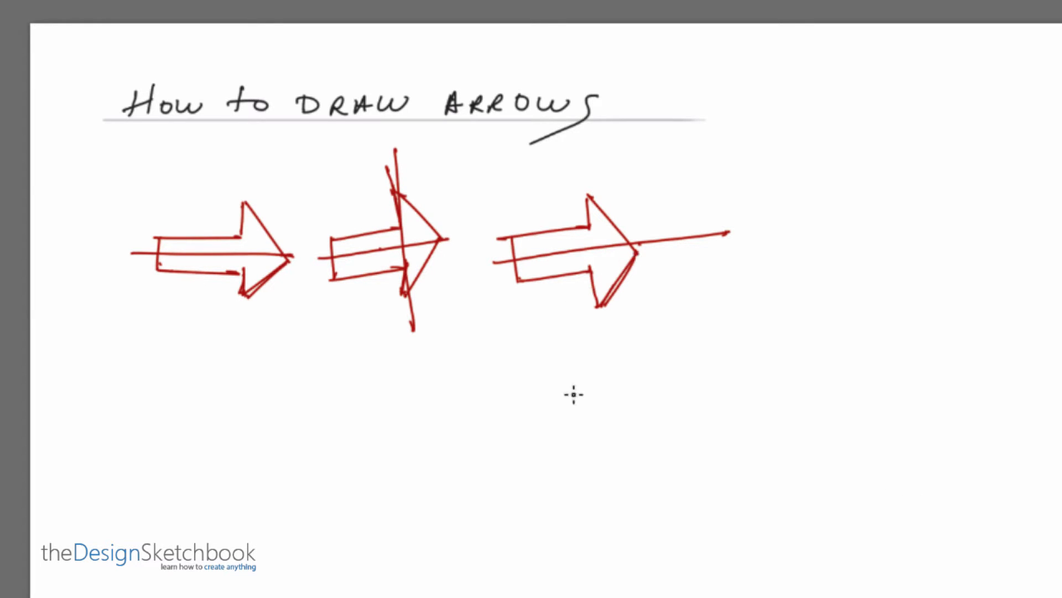
Sketch a green rectangle and triangle labelled 1, then a combined arrow labelled 2.
{"action": "left_click_drag", "start_coordinate": [151, 365], "coordinate": [151, 400]}
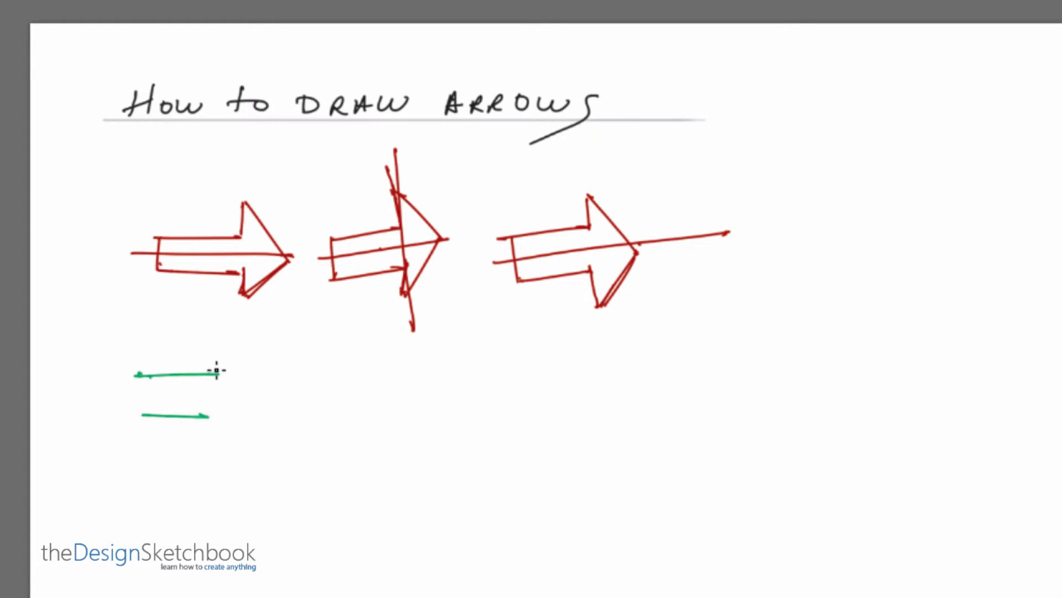
{"action": "left_click_drag", "start_coordinate": [220, 369], "coordinate": [234, 420]}
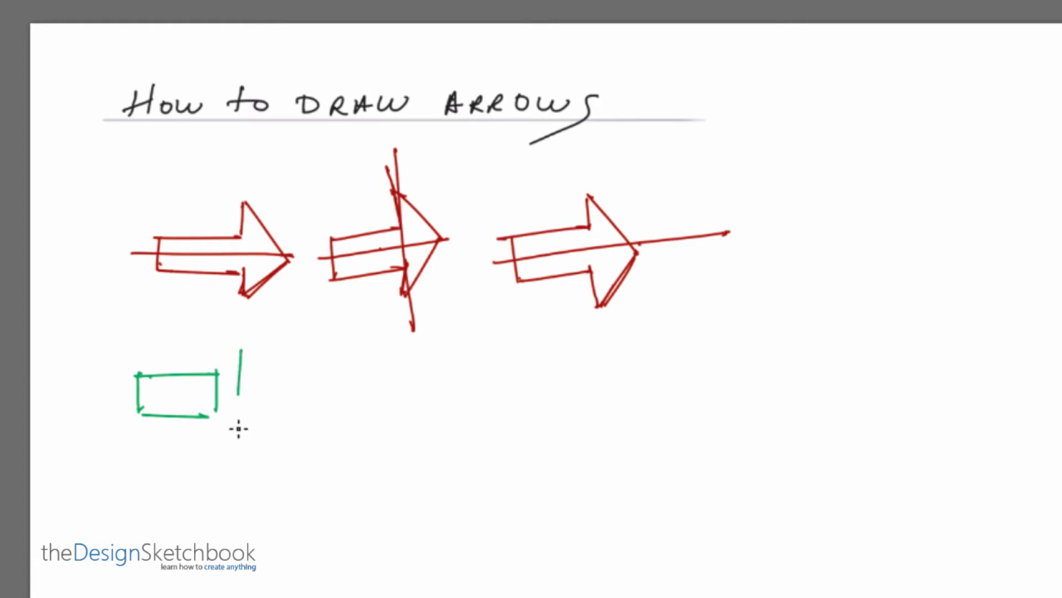
{"action": "left_click_drag", "start_coordinate": [238, 356], "coordinate": [237, 440]}
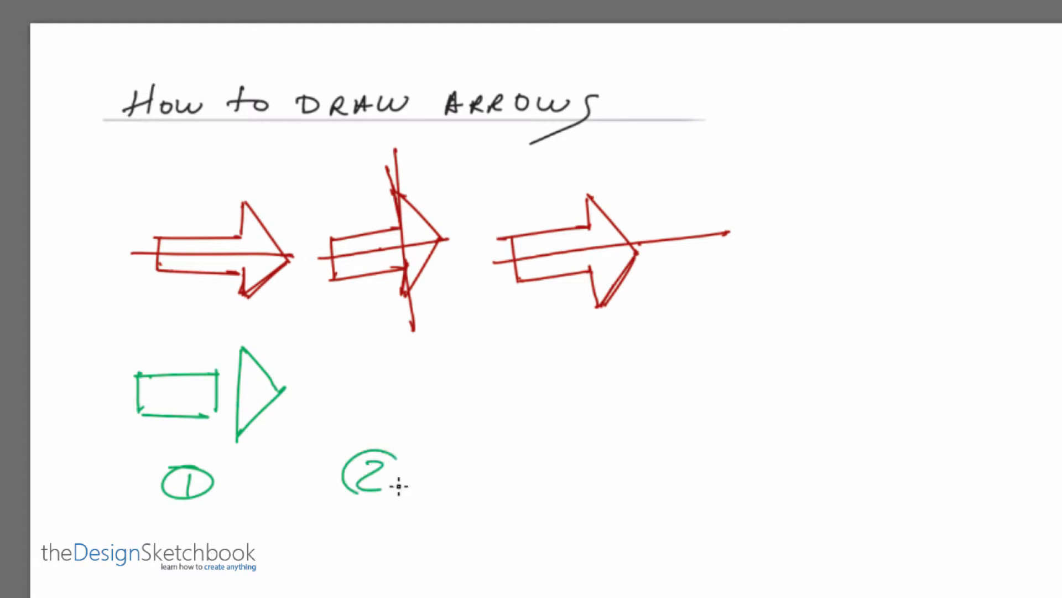
{"action": "left_click_drag", "start_coordinate": [338, 383], "coordinate": [403, 413]}
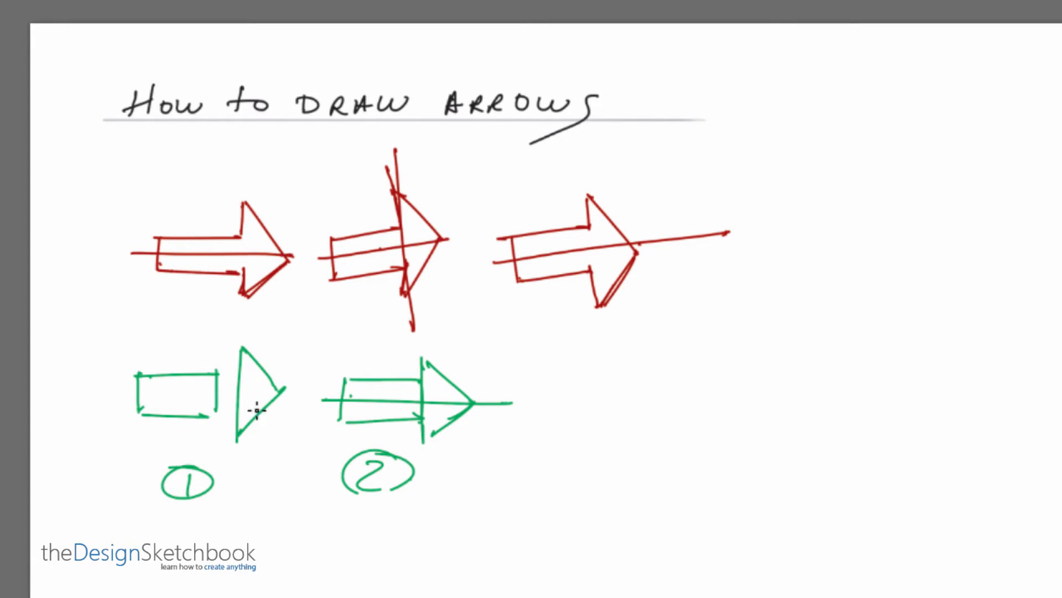
{"action": "mouse_move", "coordinate": [438, 328]}
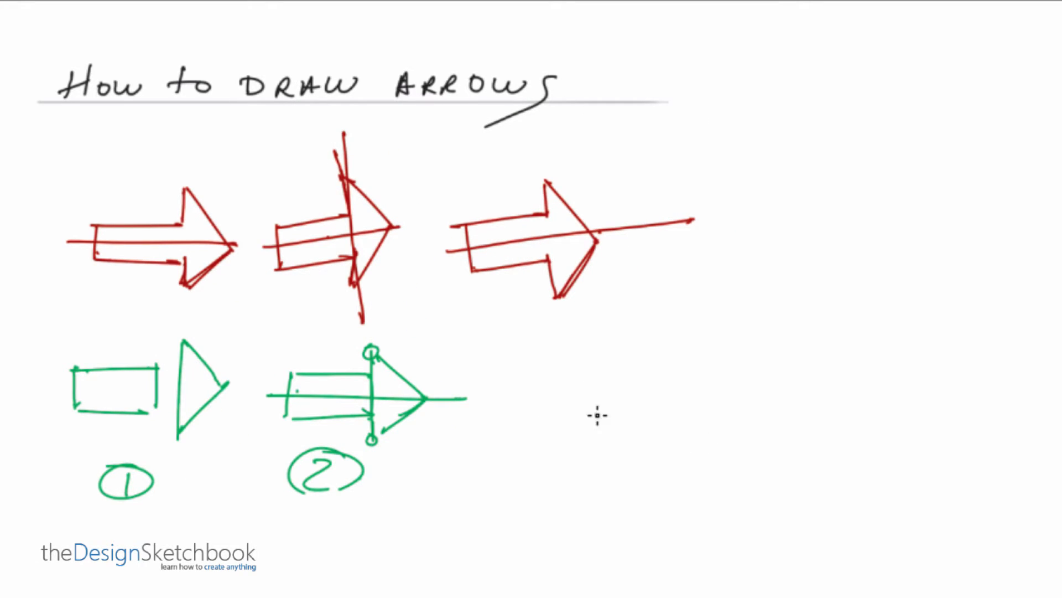
{"action": "mouse_move", "coordinate": [370, 356]}
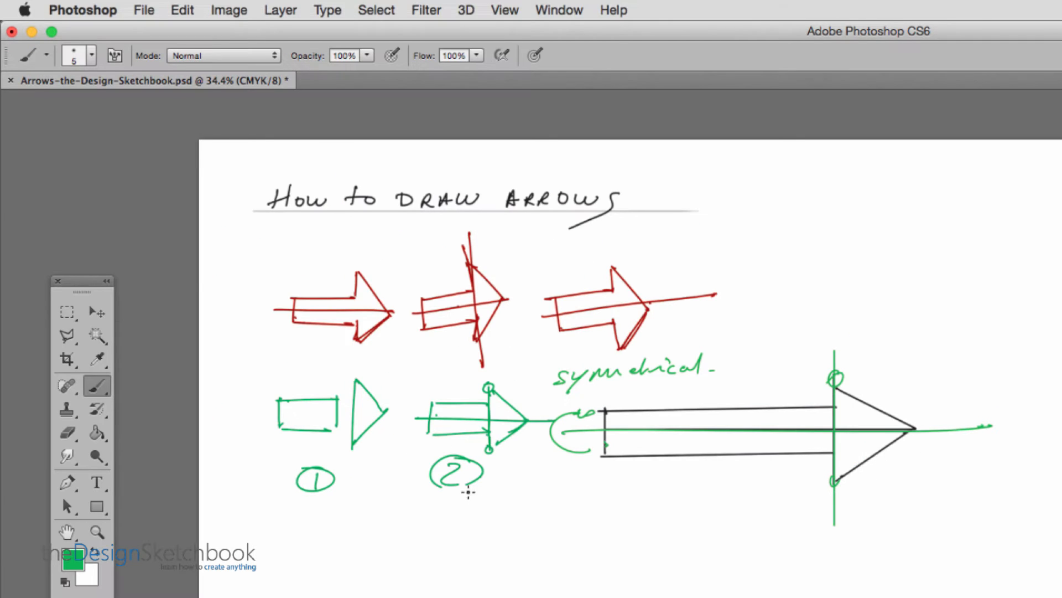
{"action": "mouse_move", "coordinate": [469, 551]}
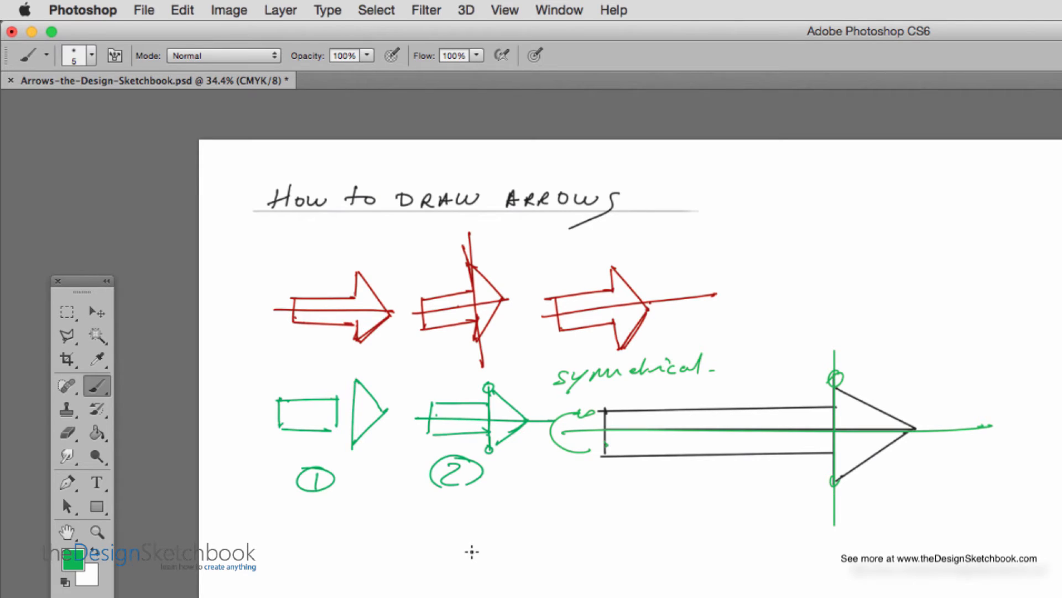
{"action": "mouse_move", "coordinate": [395, 457]}
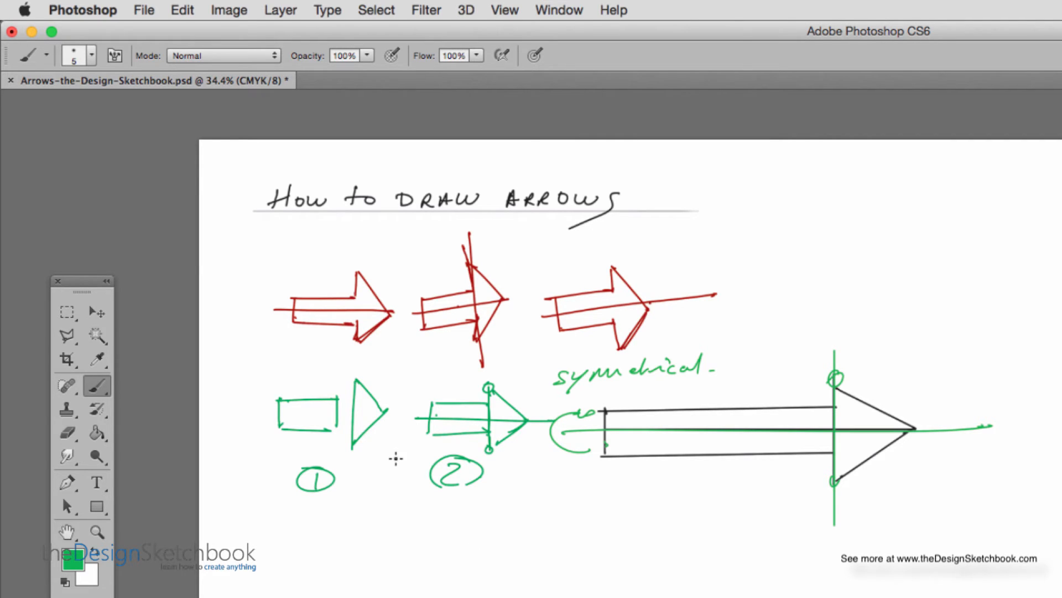
{"action": "mouse_move", "coordinate": [278, 512]}
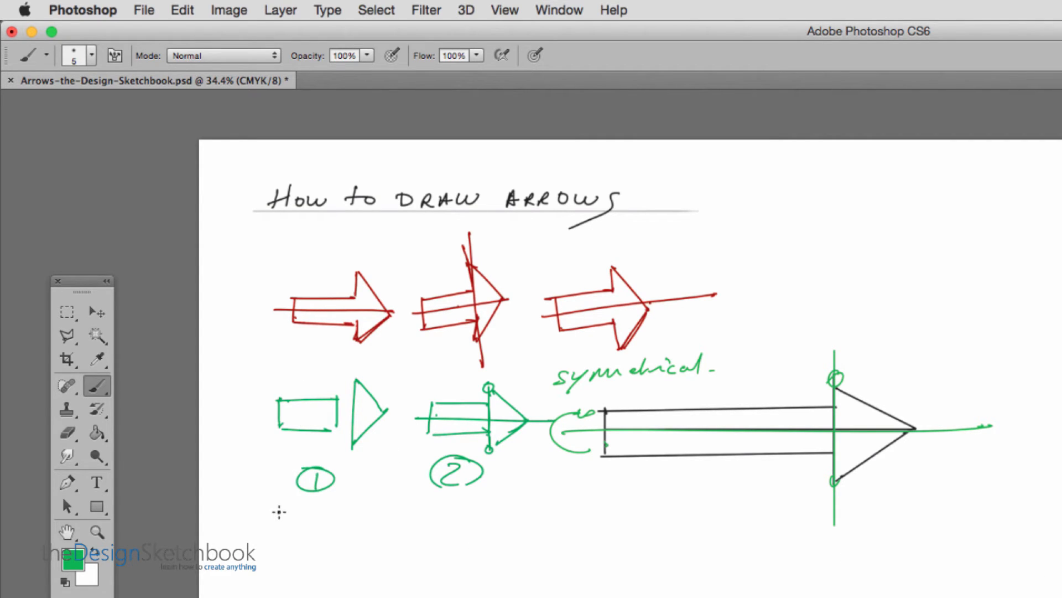
Handwrite the green notes 'Decomposition' and 'Rectangle + triangle' below labels 1 and 2.
{"action": "type", "text": "Decomposition"}
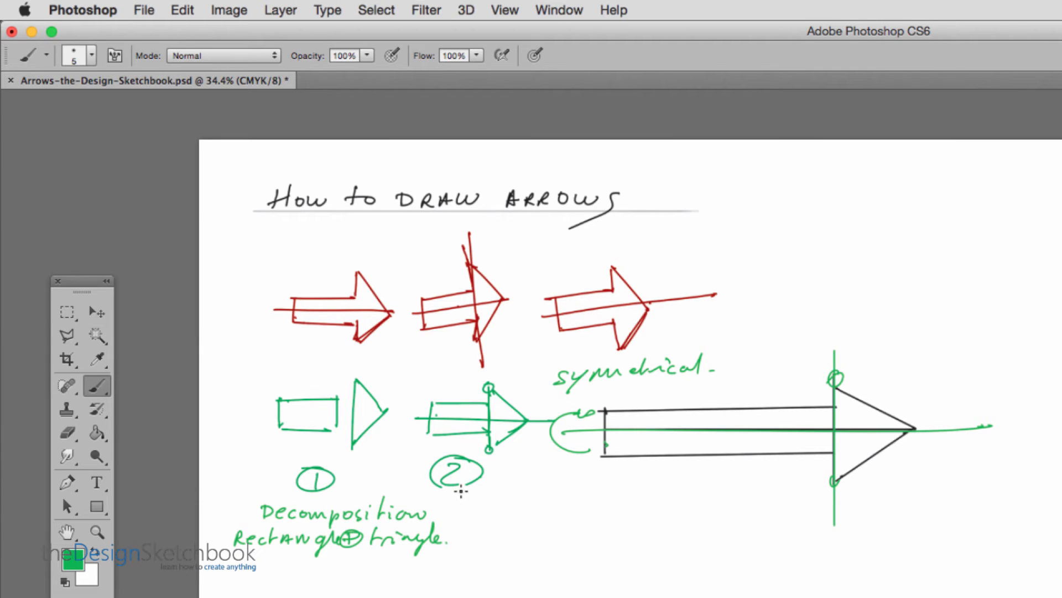
{"action": "mouse_move", "coordinate": [460, 522]}
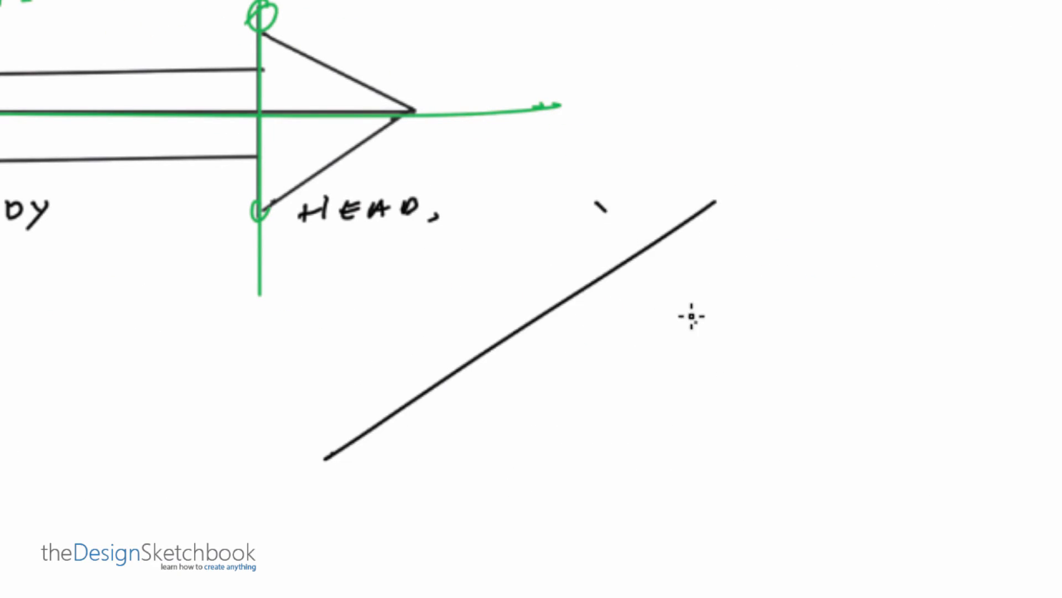
Label the arrow parts BODY and HEAD and draw a long black diagonal line below.
{"action": "left_click_drag", "start_coordinate": [616, 173], "coordinate": [728, 312]}
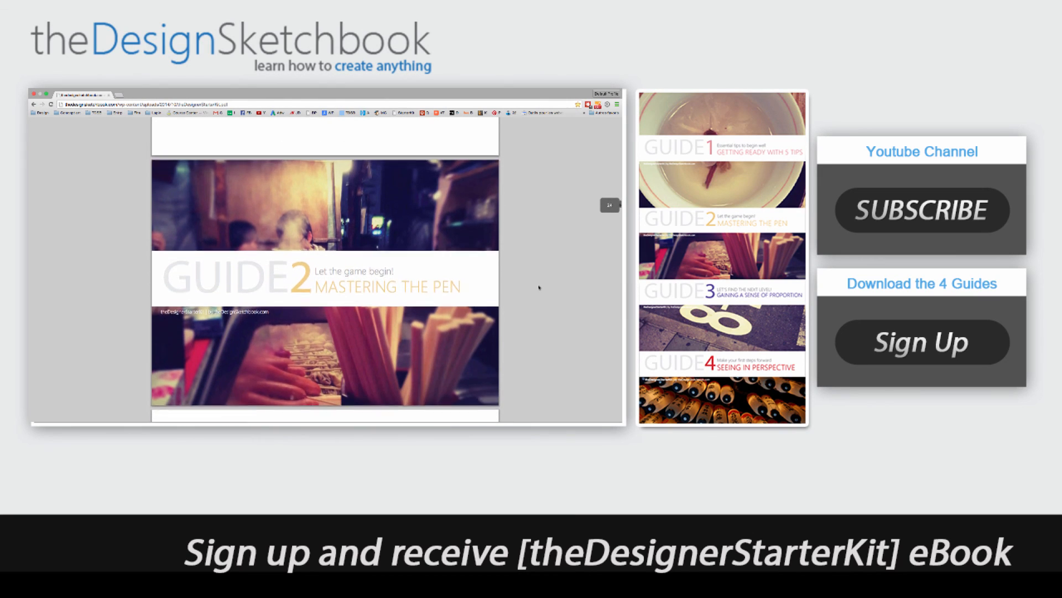
Scroll the Mastering the Pen guide down to the straight-lines exercise pages.
{"action": "scroll", "scroll_direction": "down", "scroll_amount": 3}
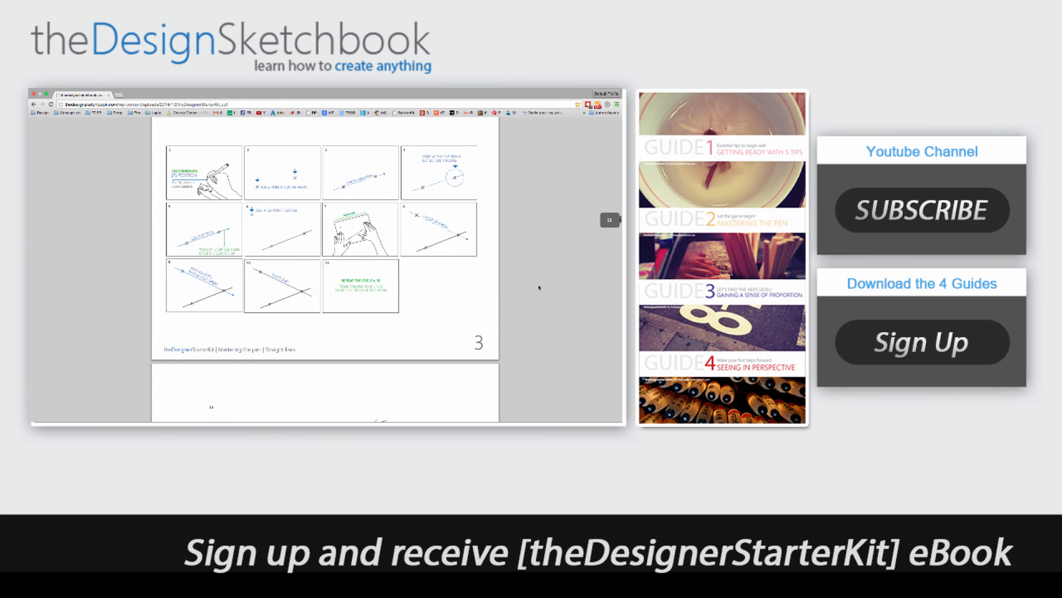
{"action": "scroll", "scroll_direction": "down", "scroll_amount": 3}
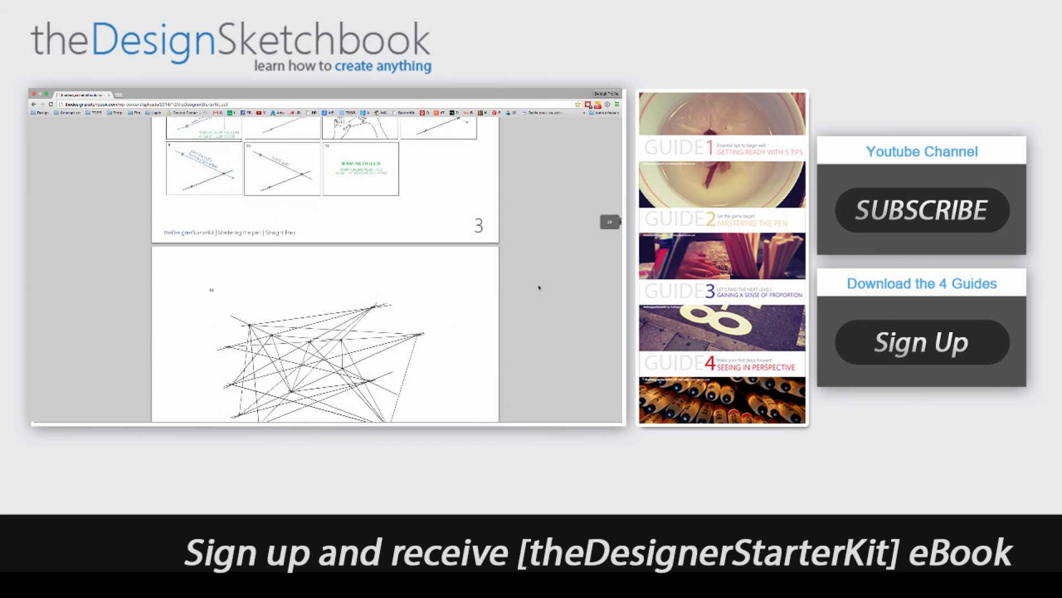